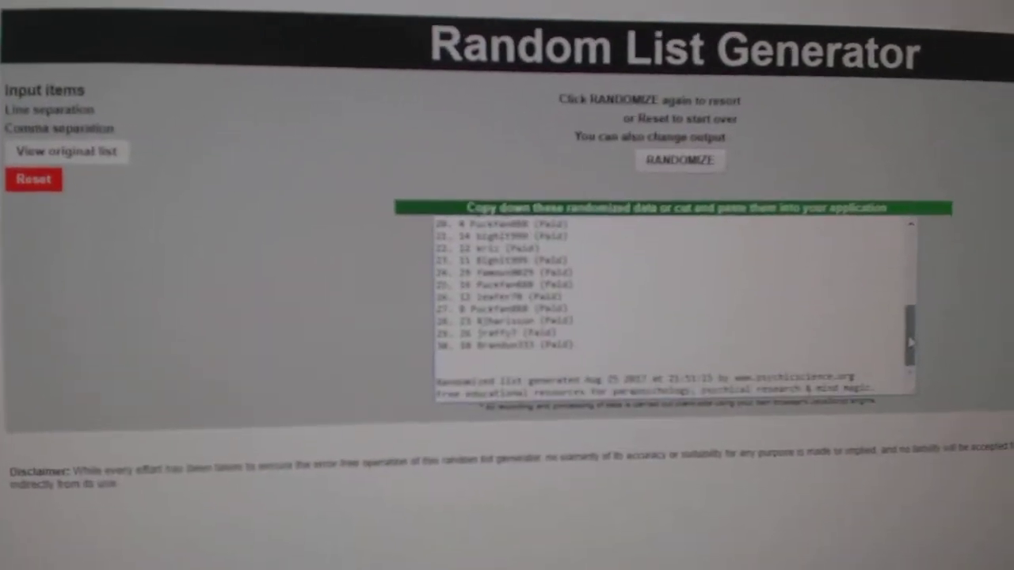
# Step: Reshuffle the names list, then randomize the team cities to start with Florida, San Jose and Los Angeles
pyautogui.click(683, 160)
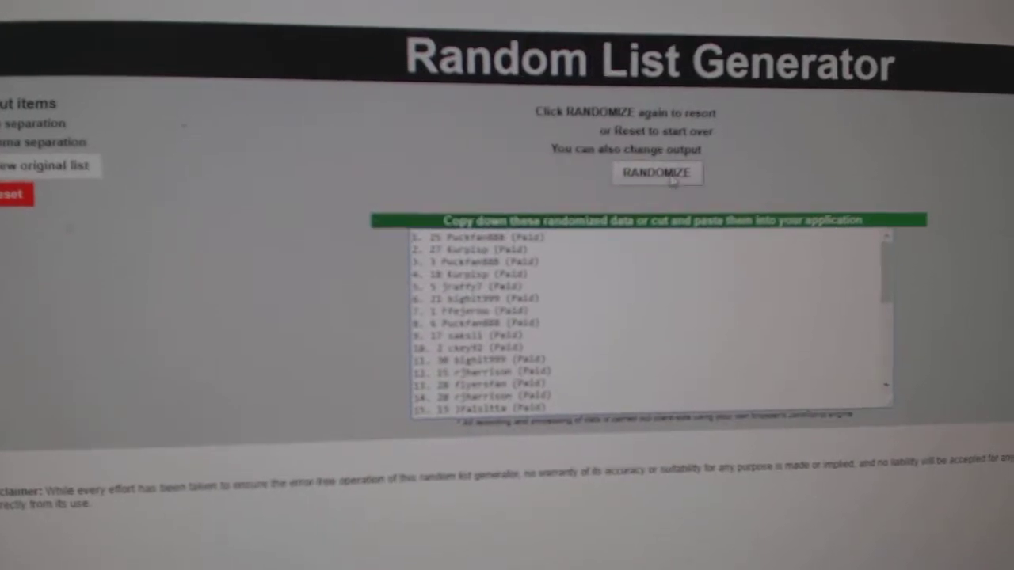
pyautogui.click(656, 172)
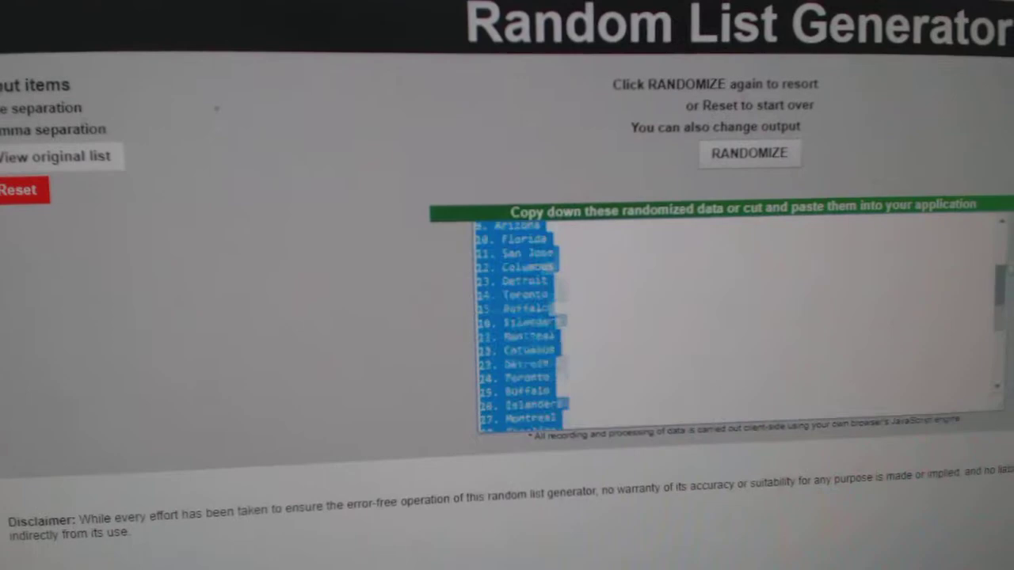
pyautogui.click(751, 152)
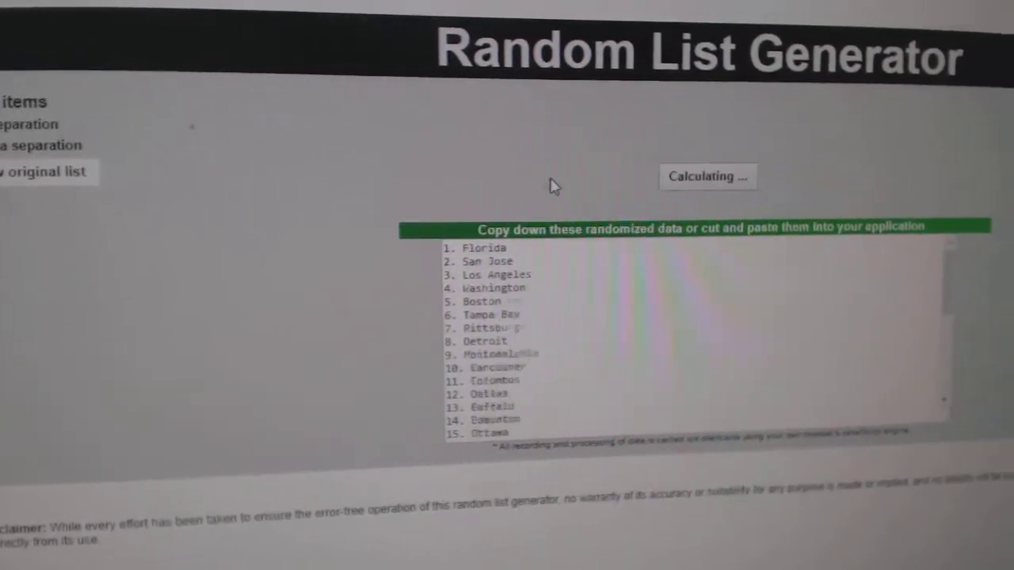